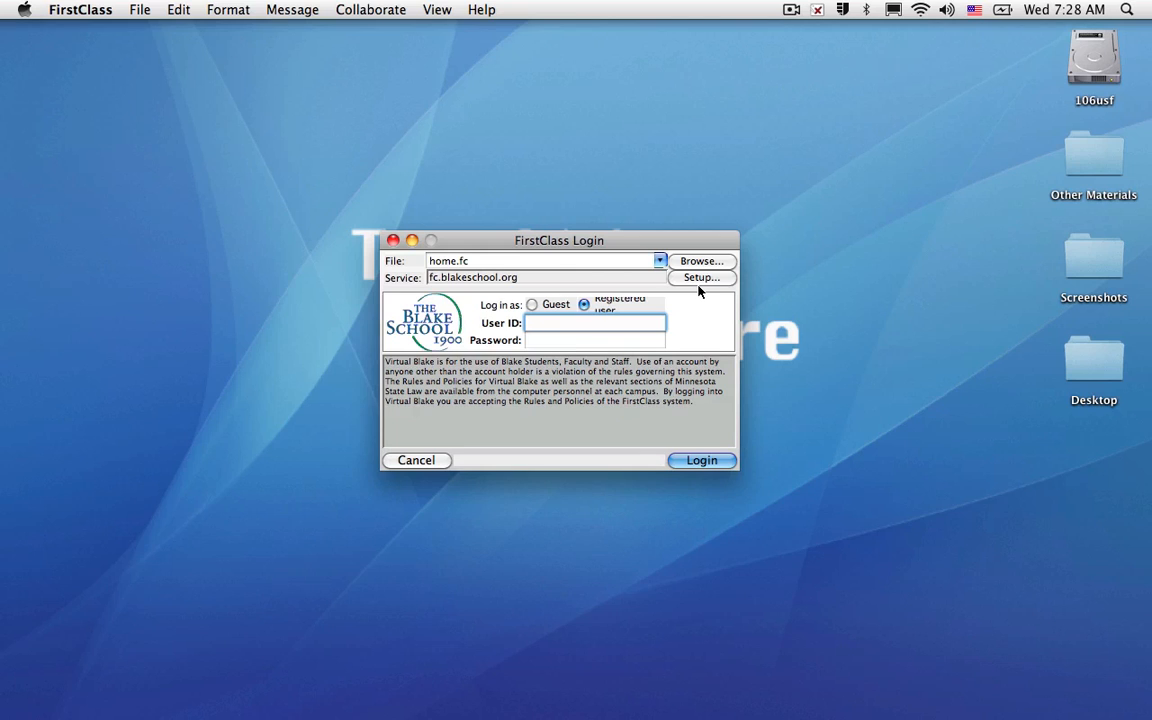
- Open Service Setup from the login window to view server fc.blakeschool.org
click(595, 322)
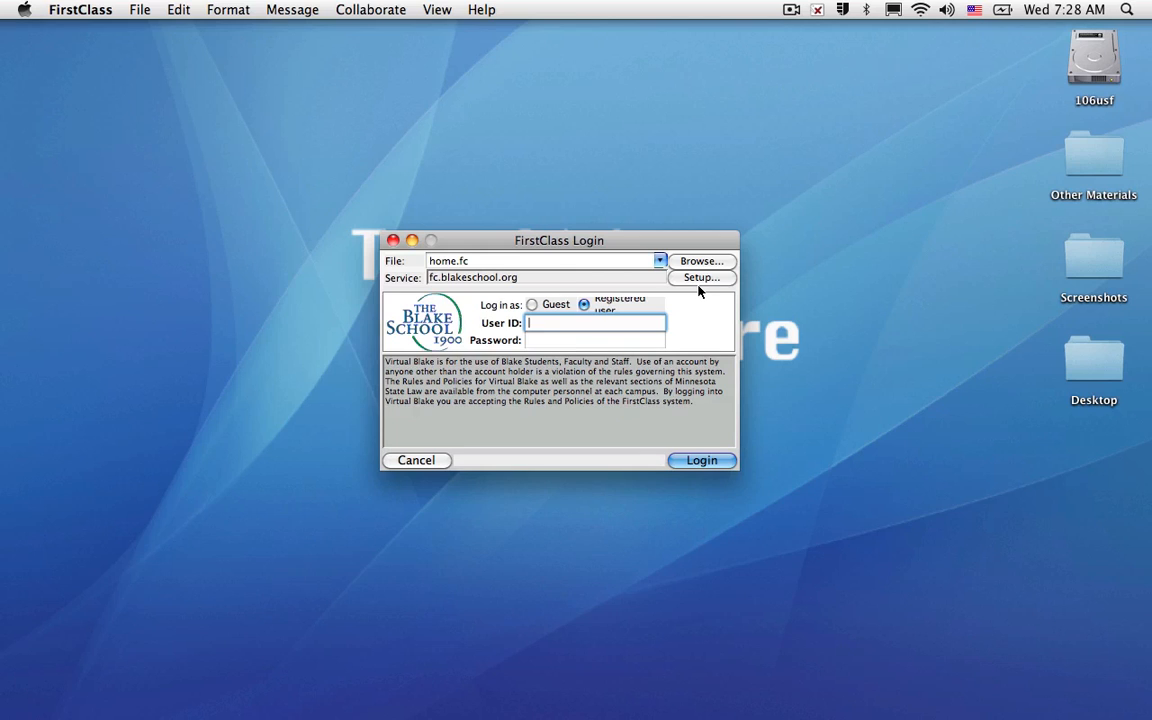
click(701, 277)
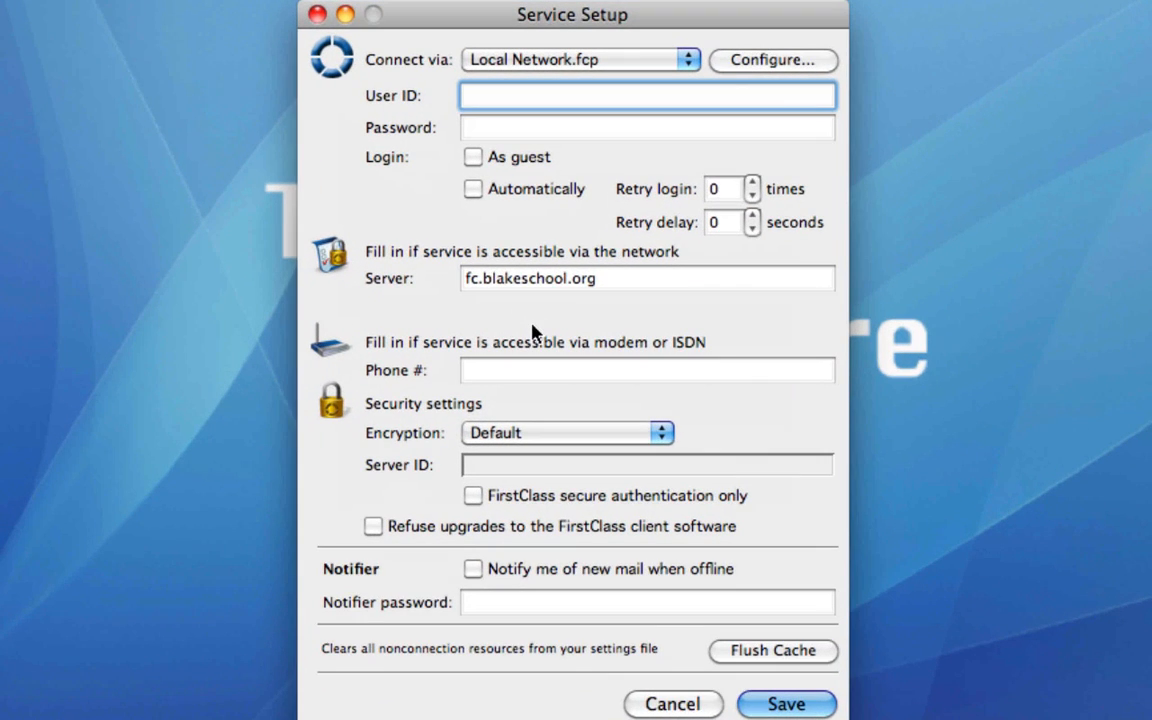
mouse_move(465, 298)
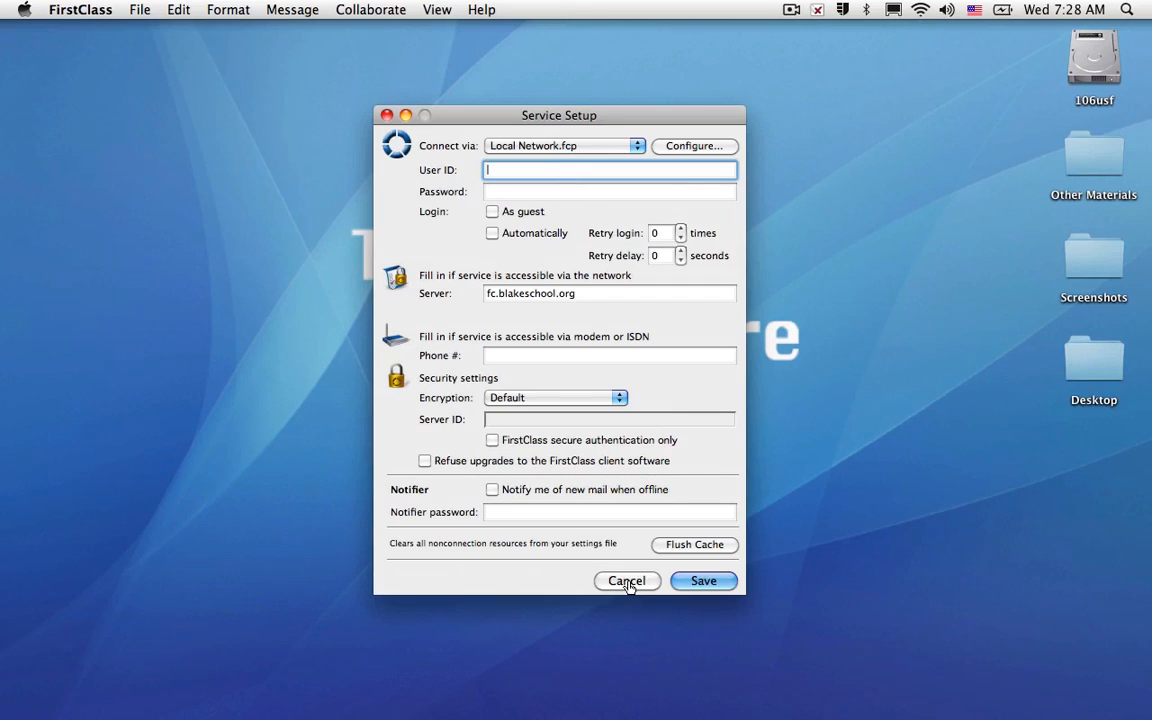
- Log in with the Blake School account, open the Mailbox, and cancel the password change
click(627, 581)
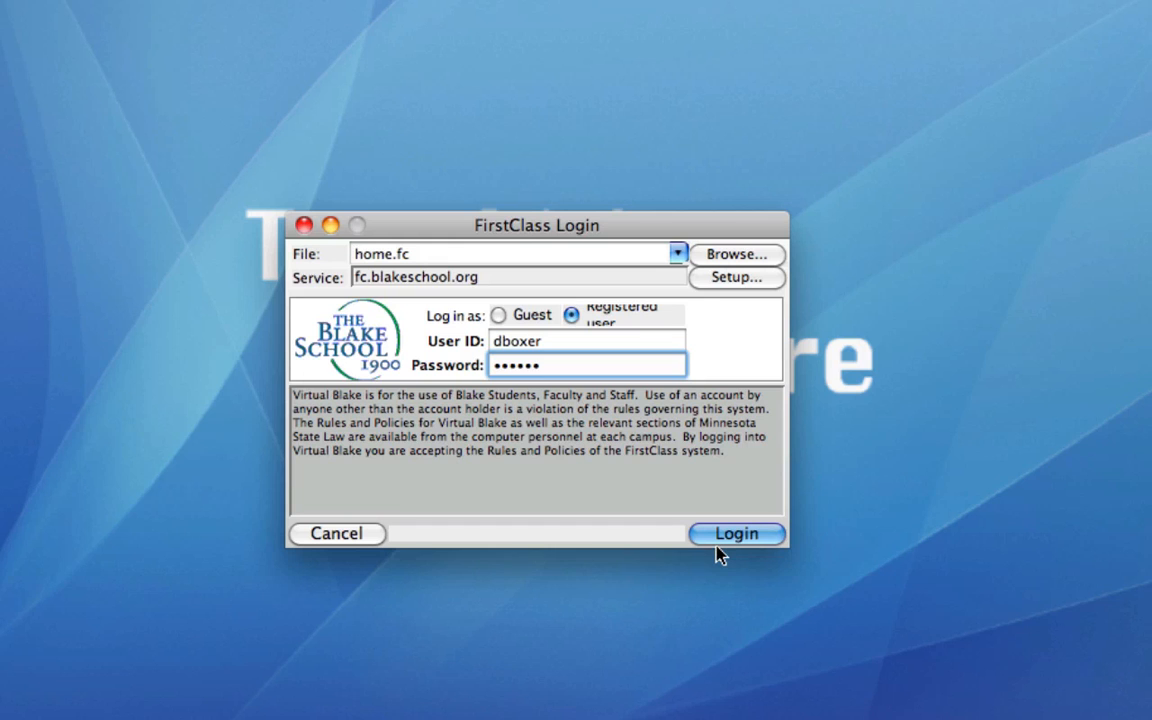
click(736, 533)
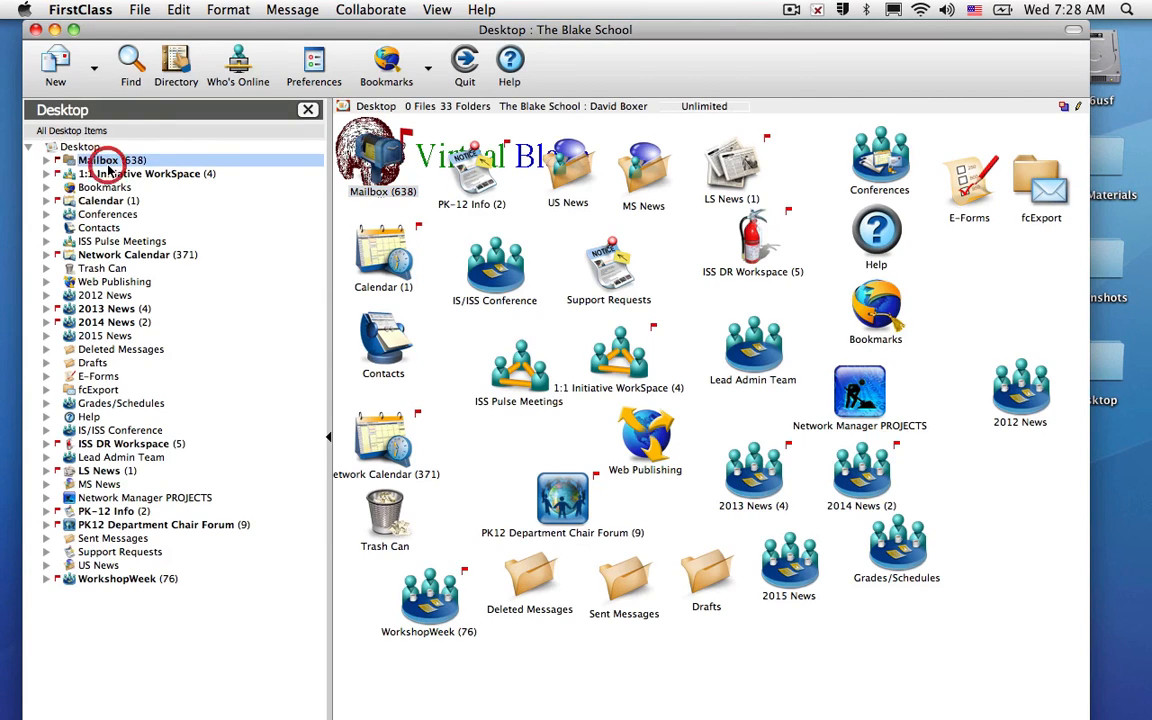
double_click(99, 160)
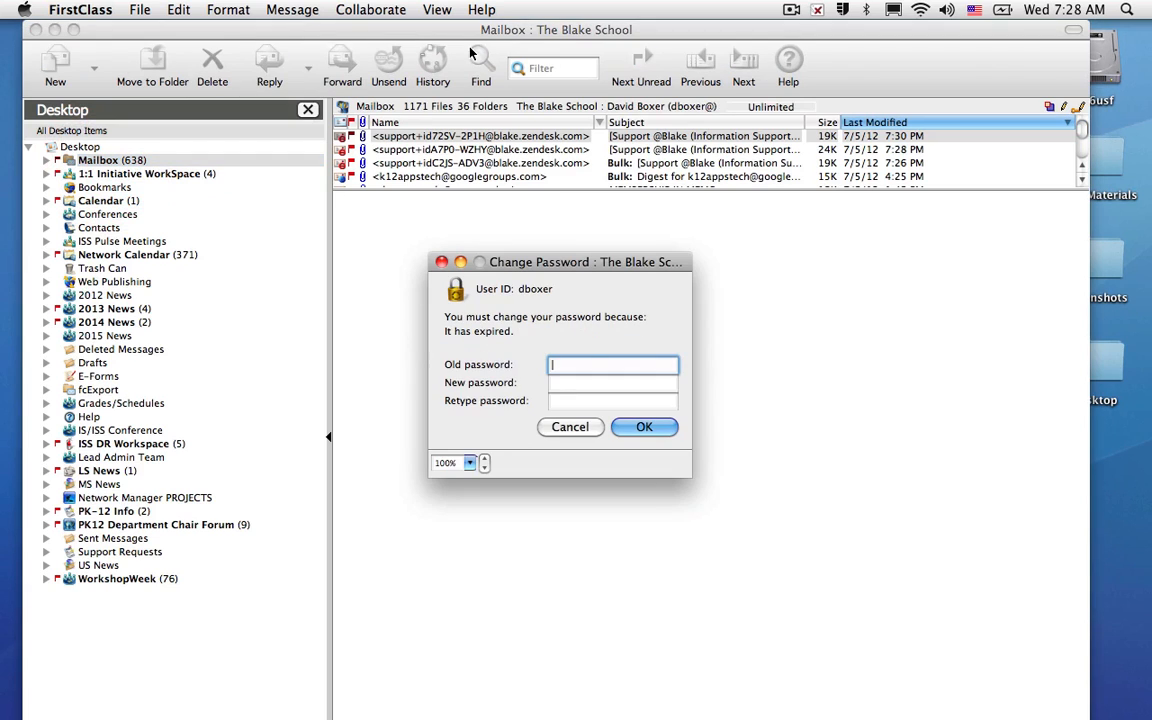
click(570, 427)
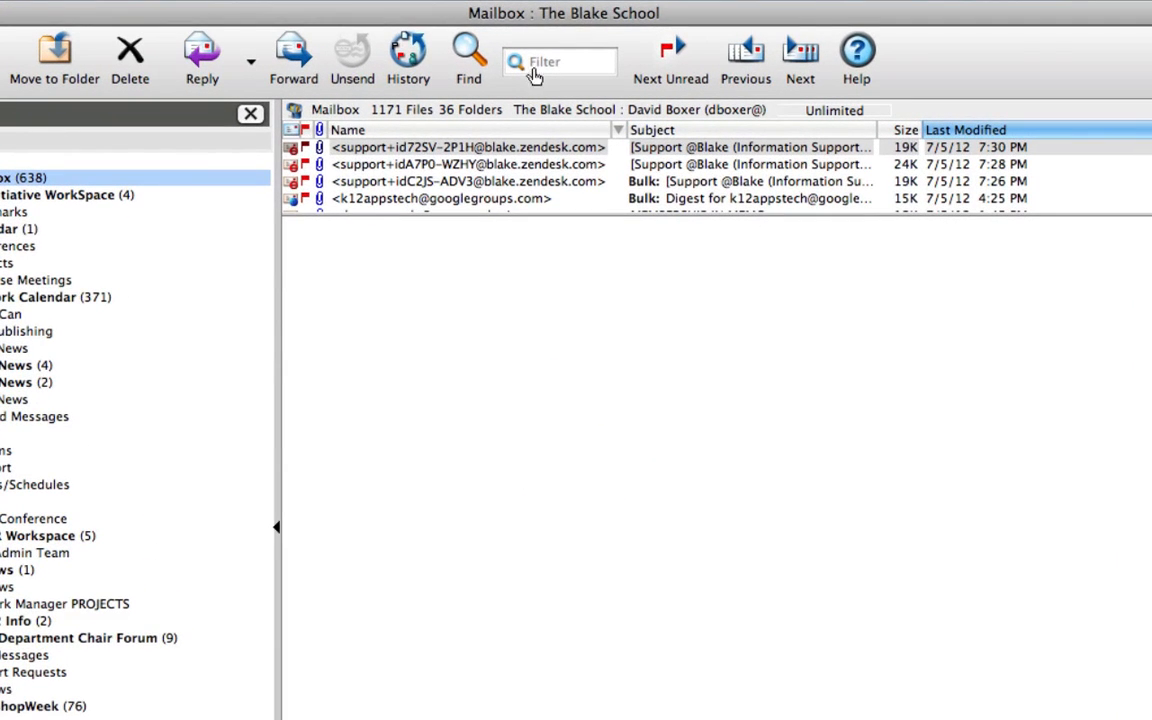
- Filter the Mailbox for 'Rand' and open 'Fwd: CCE Registration Confirmation'
text(Rand)
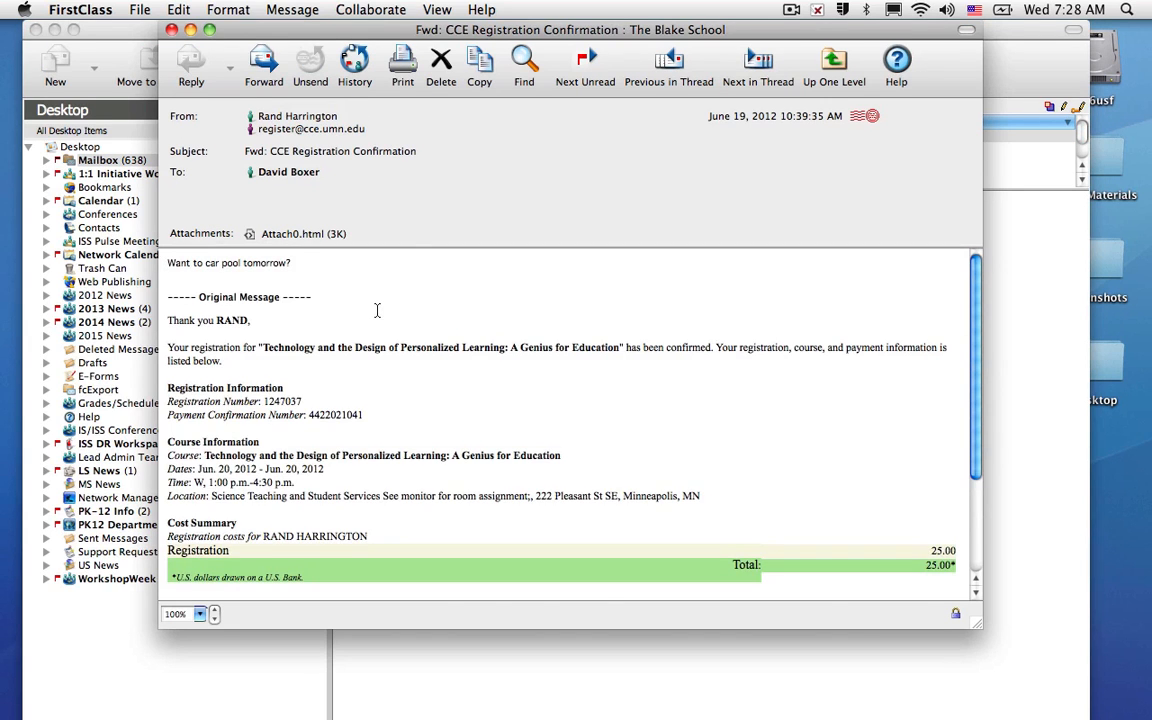
- Scroll through the registration message text, then close it to return to Rand's mail
scroll(down, 3)
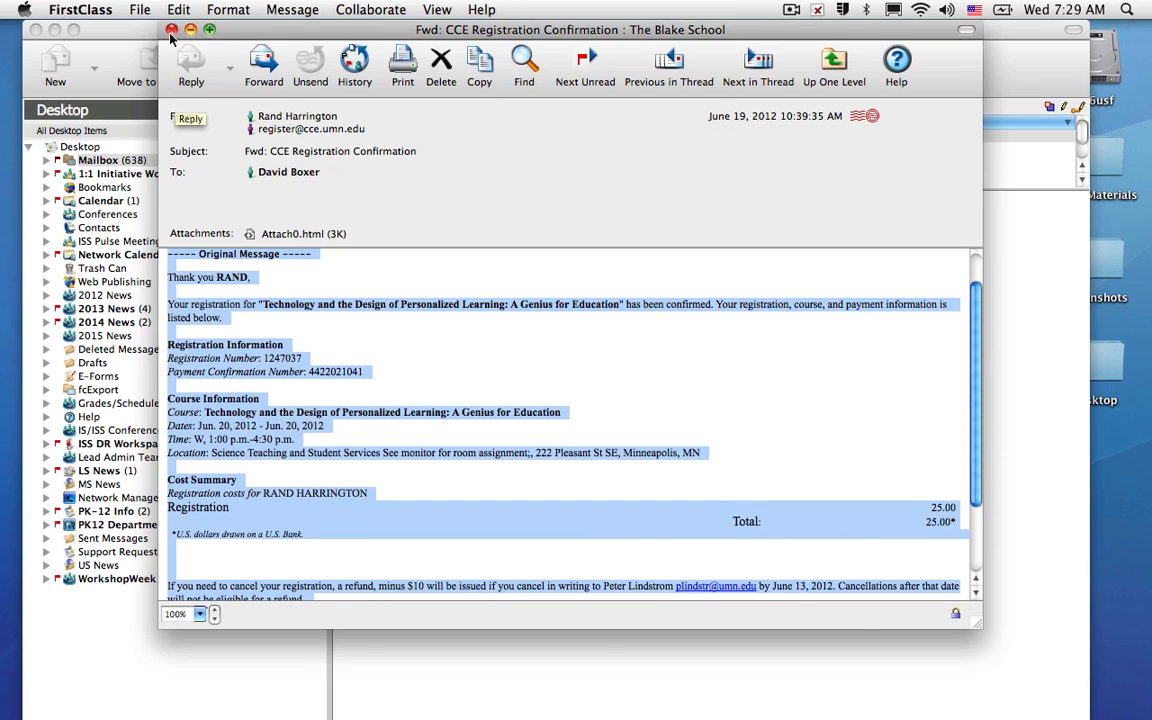
click(171, 29)
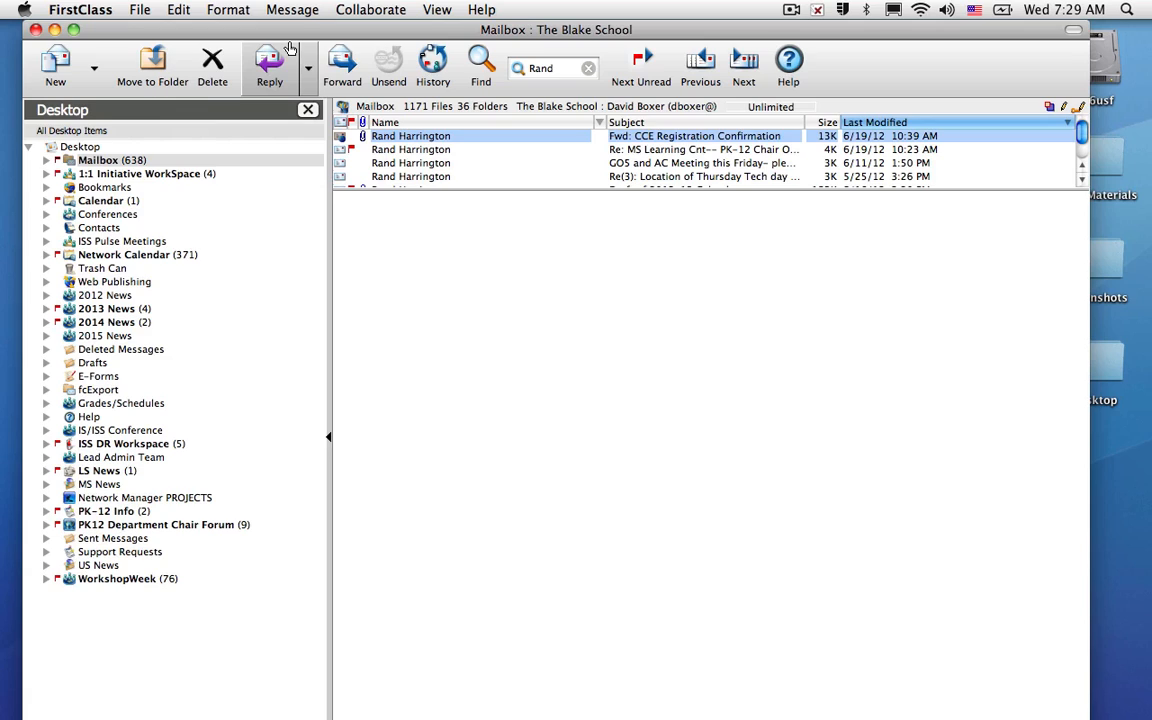
mouse_move(269, 60)
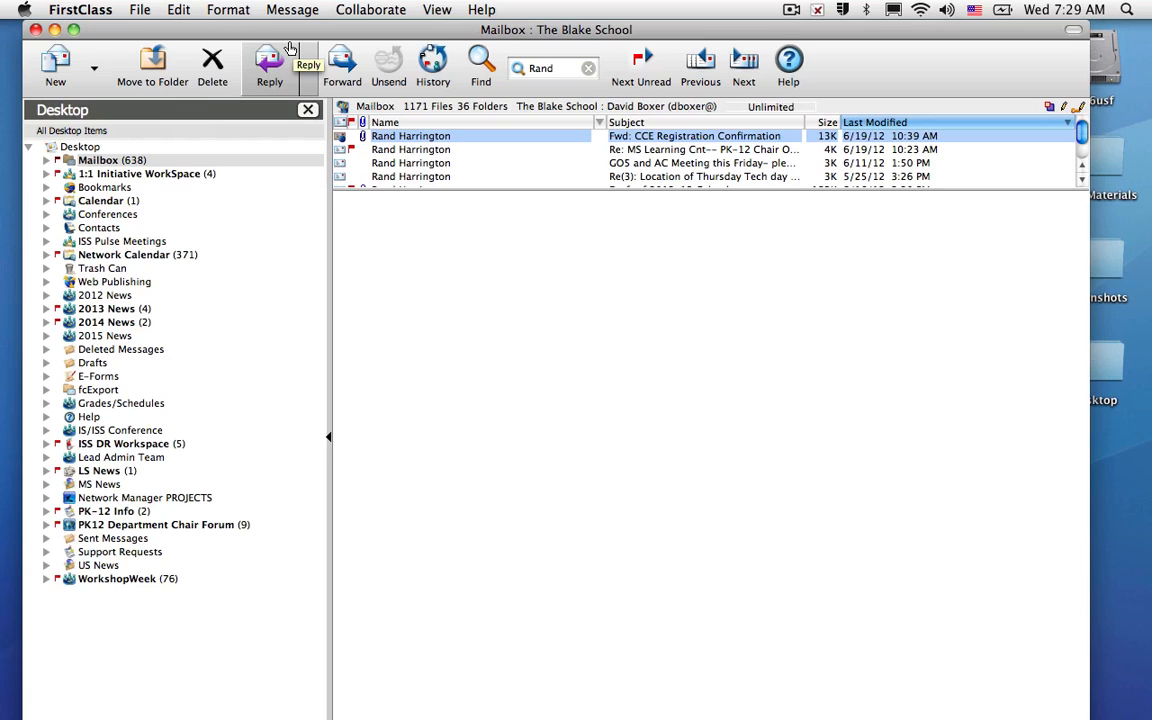